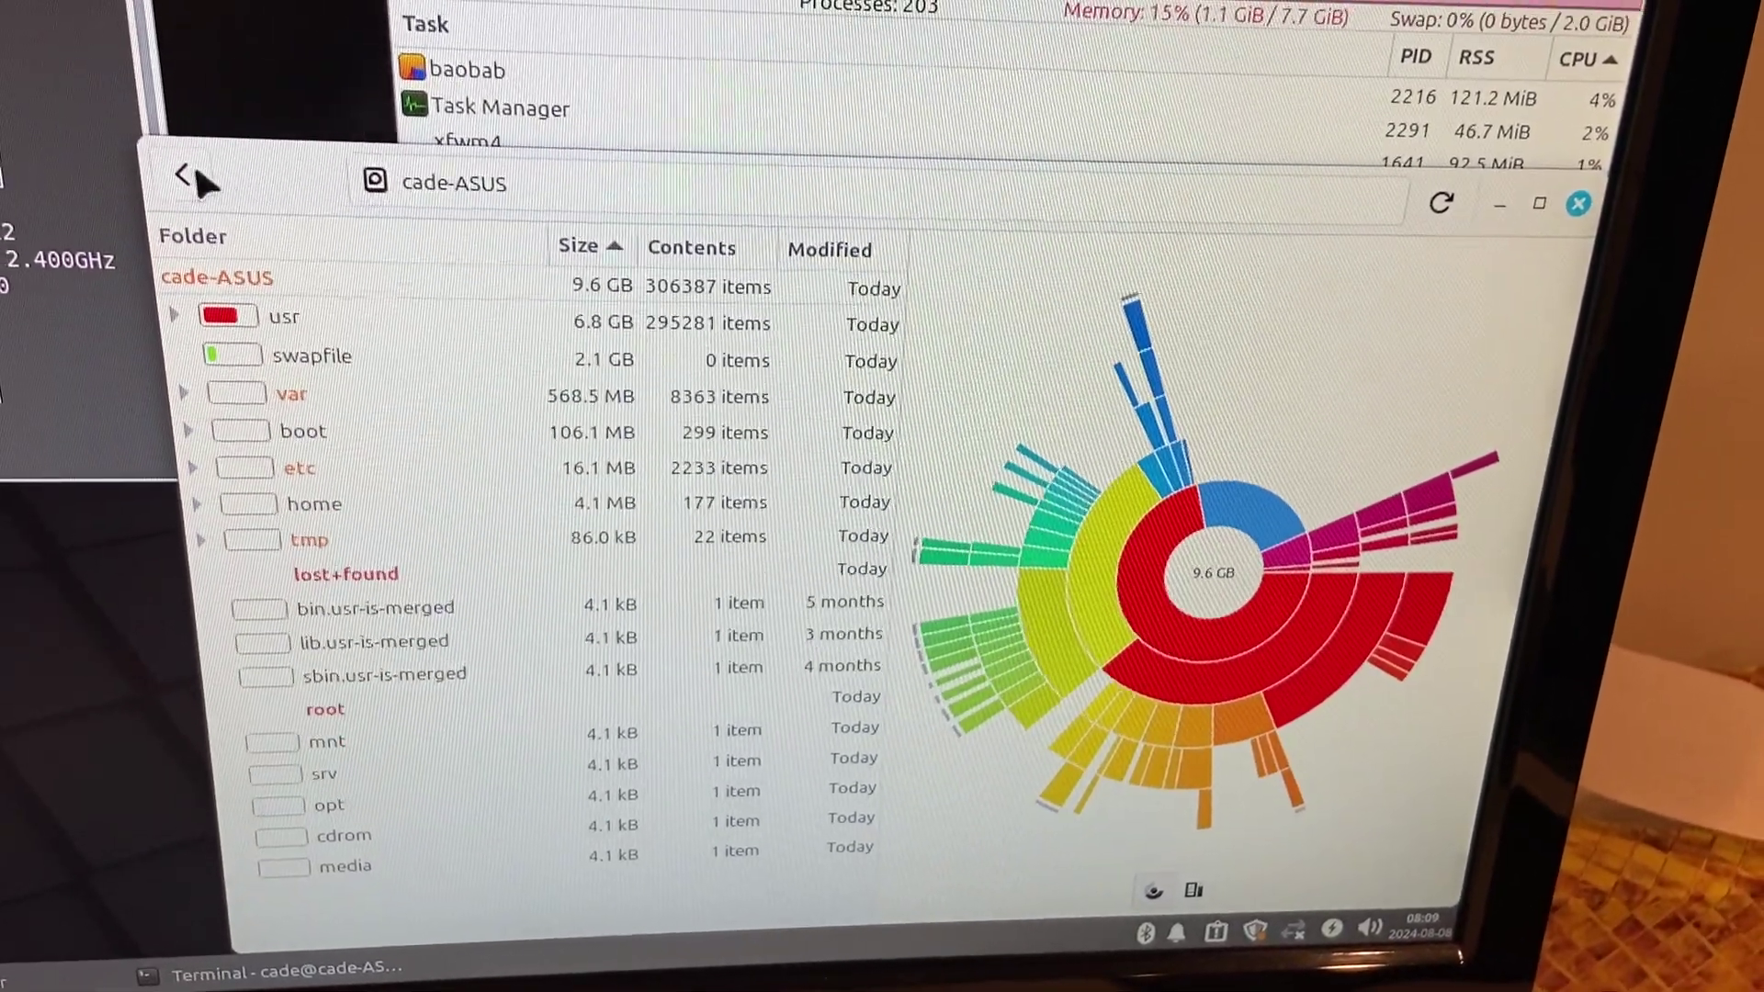
- Reboot into the MrChromebox UEFI firmware screen and highlight the Boot Menu entry
click(191, 176)
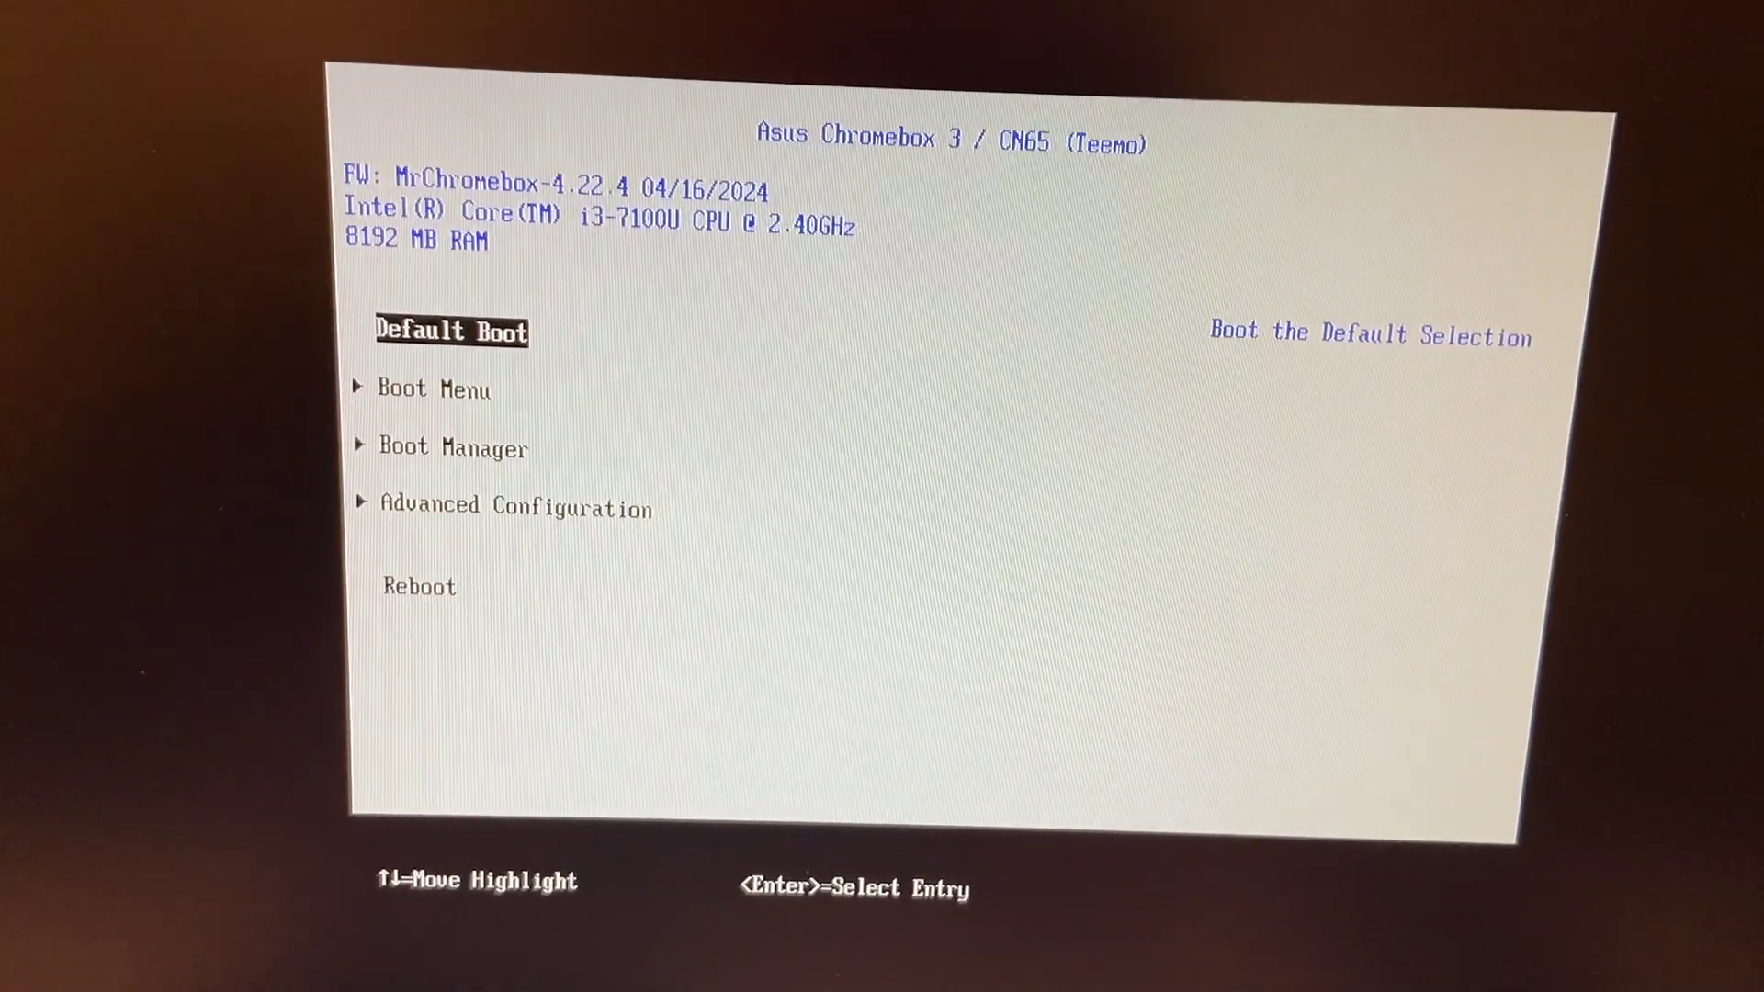
key(Down)
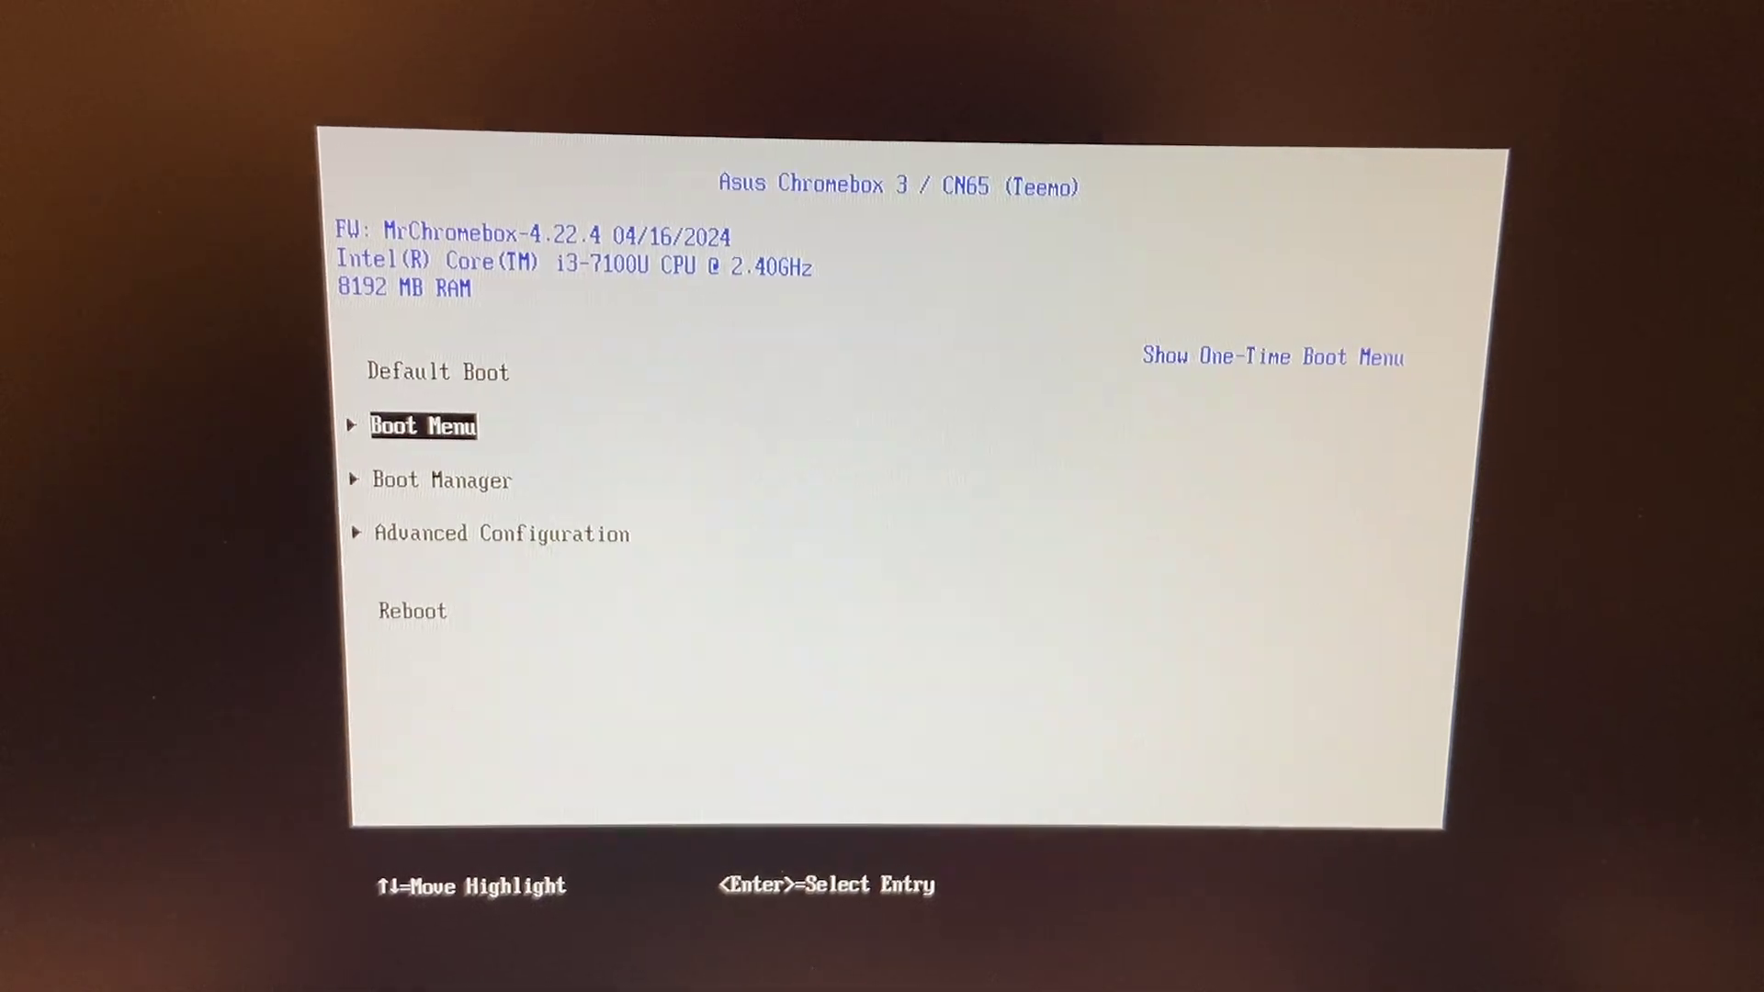